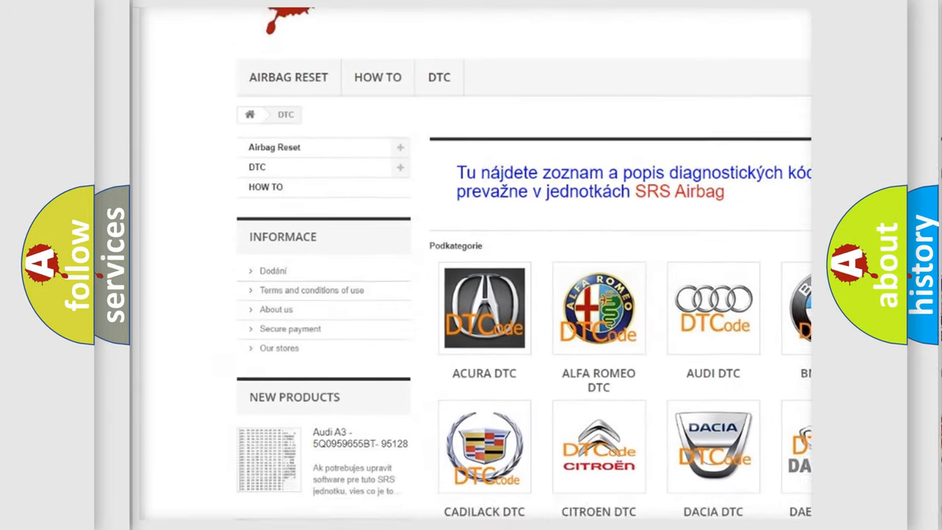
{"action": "scroll", "scroll_direction": "down", "scroll_amount": 3}
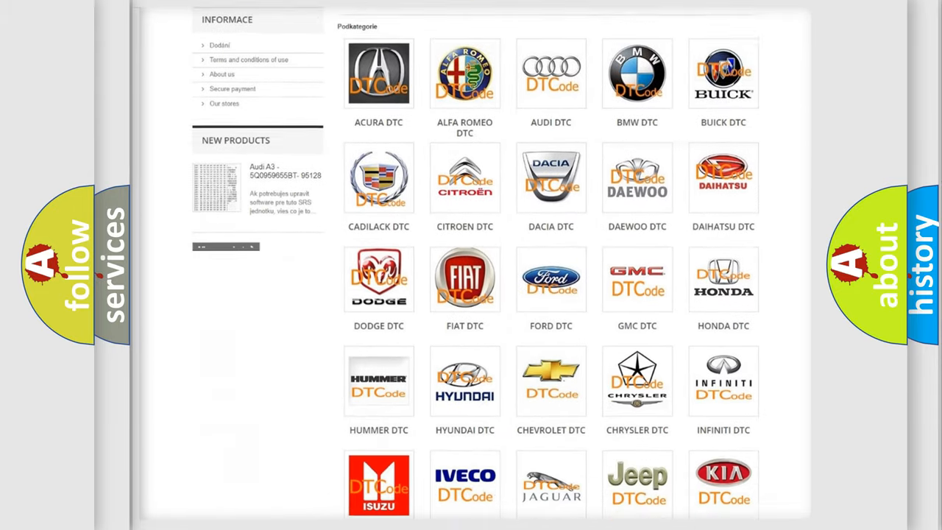
{"action": "scroll", "scroll_direction": "down", "scroll_amount": 3}
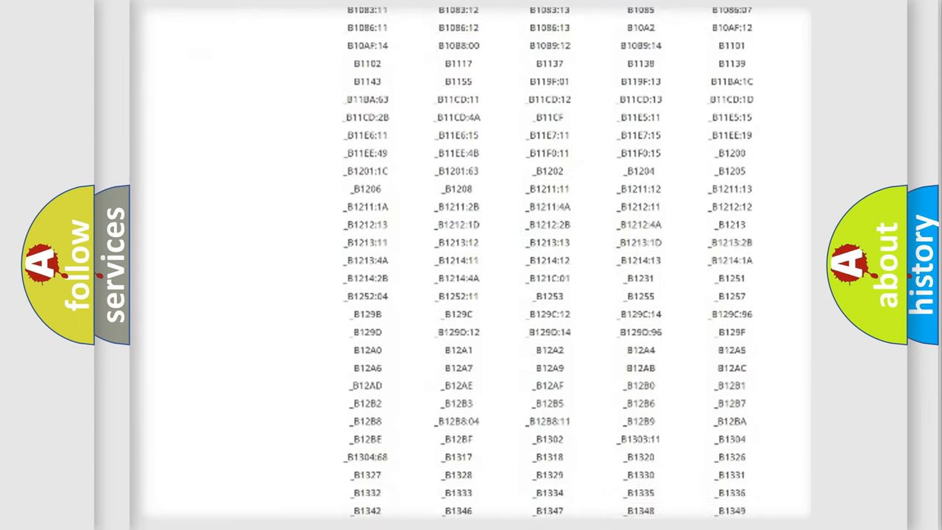
{"action": "scroll", "scroll_direction": "down", "scroll_amount": 3}
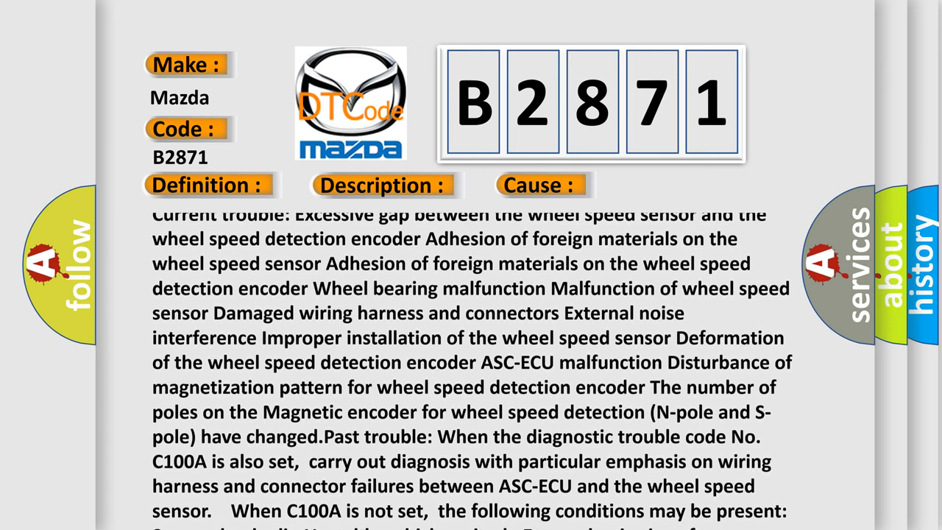
{"action": "scroll", "scroll_direction": "down", "scroll_amount": 3}
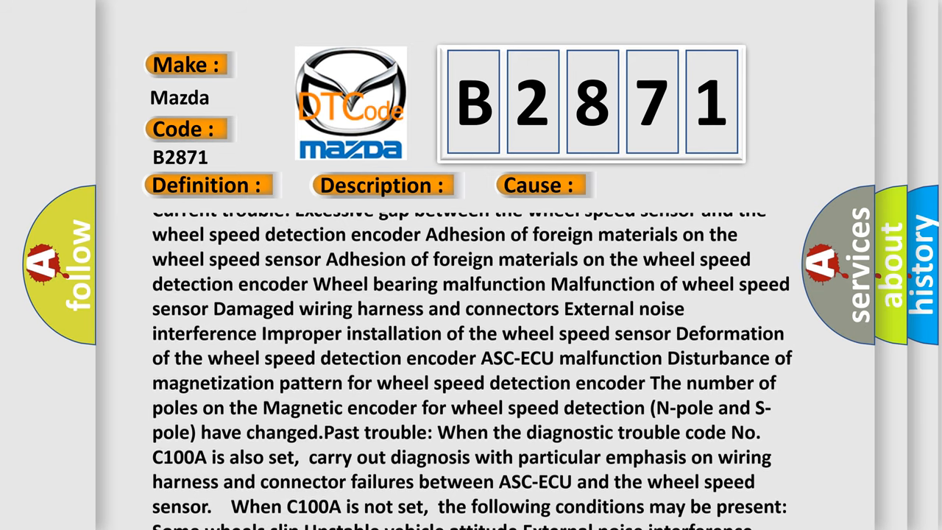
{"action": "scroll", "scroll_direction": "down", "scroll_amount": 3}
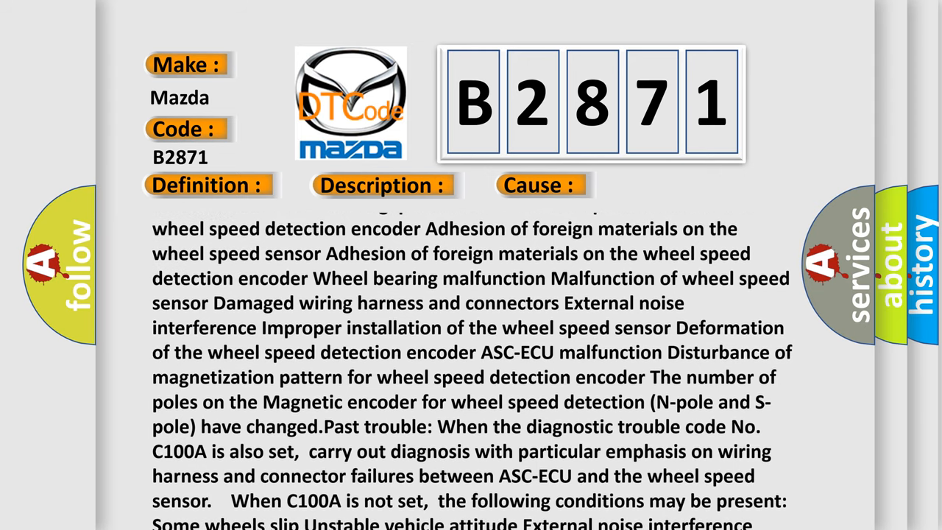
{"action": "scroll", "scroll_direction": "up", "scroll_amount": 3}
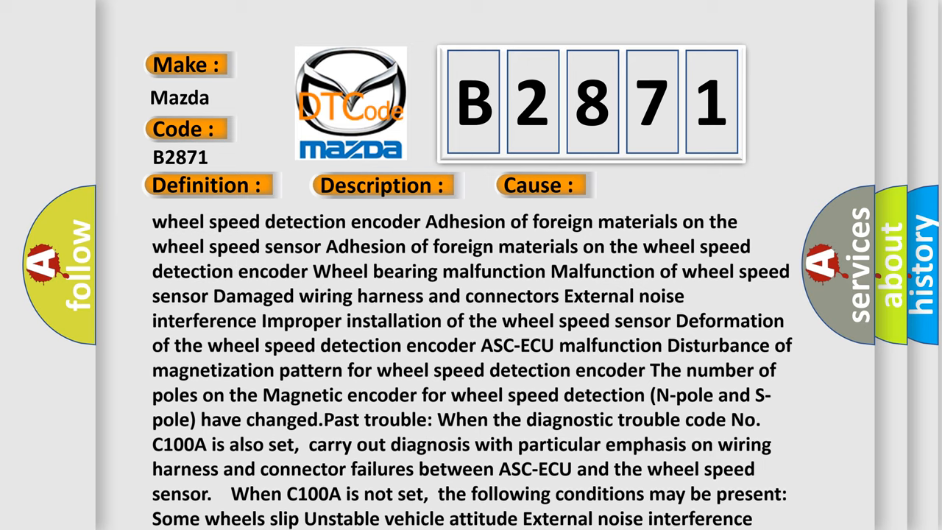
{"action": "scroll", "scroll_direction": "down", "scroll_amount": 3}
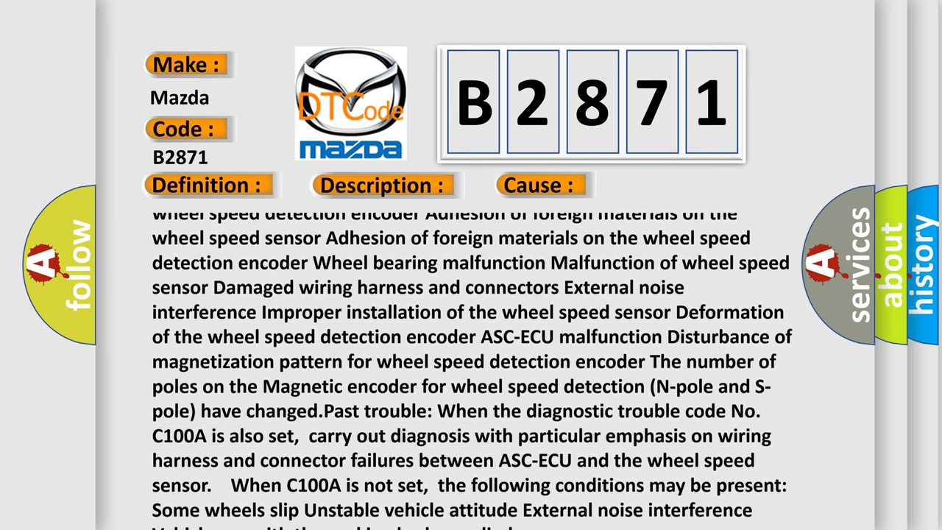
{"action": "scroll", "scroll_direction": "down", "scroll_amount": 3}
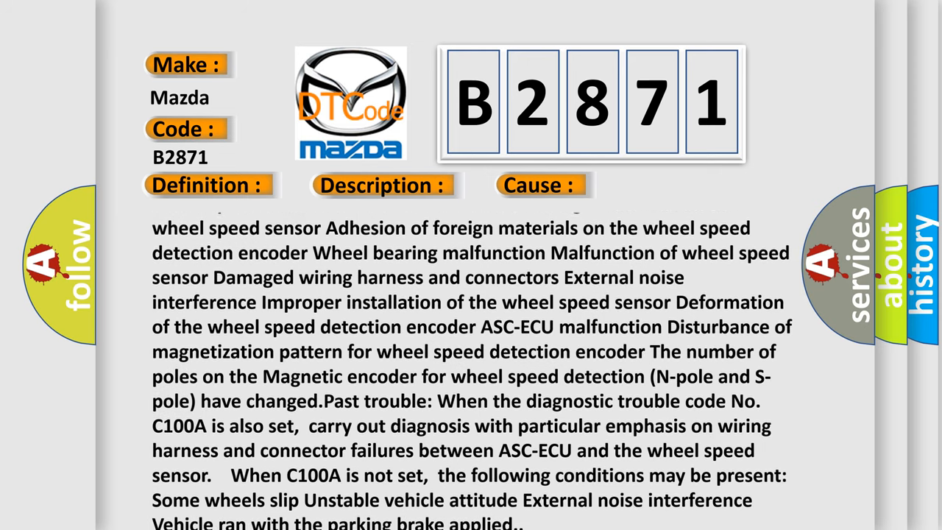
{"action": "scroll", "scroll_direction": "down", "scroll_amount": 3}
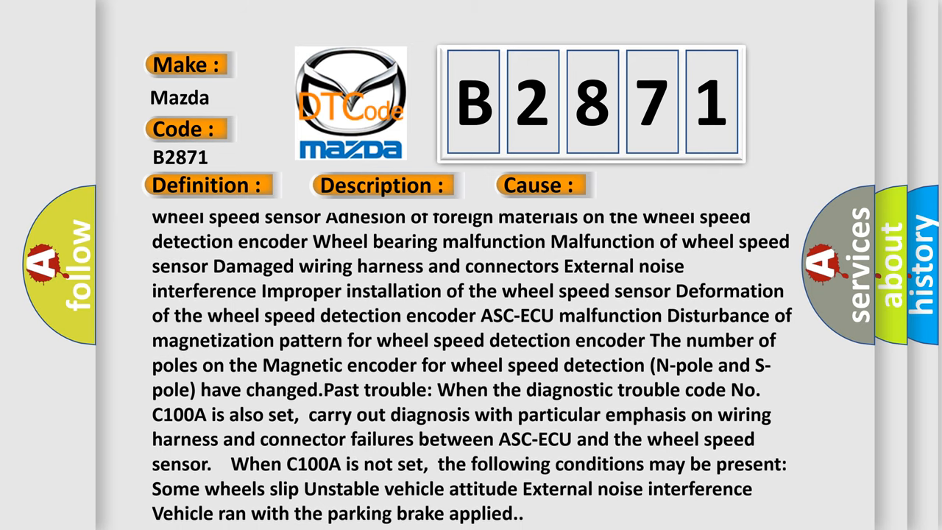
{"action": "scroll", "scroll_direction": "down", "scroll_amount": 3}
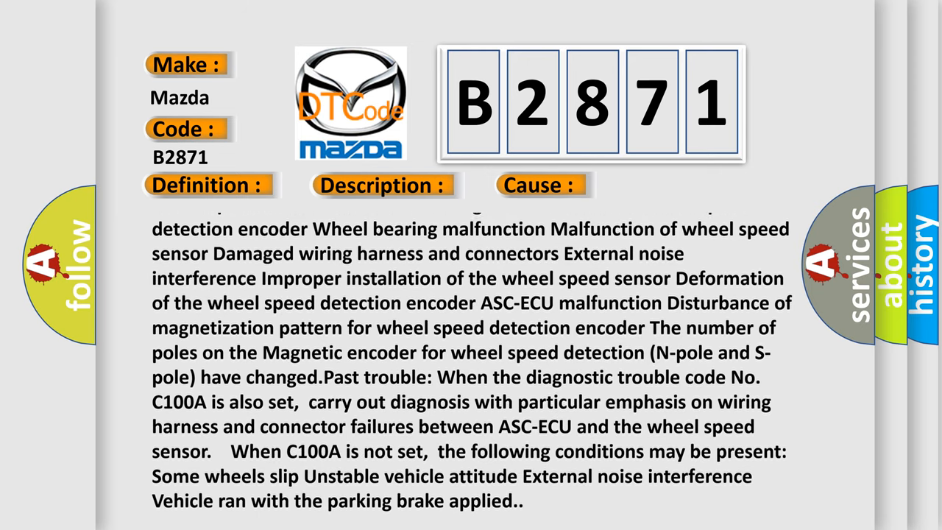
{"action": "scroll", "scroll_direction": "up", "scroll_amount": 3}
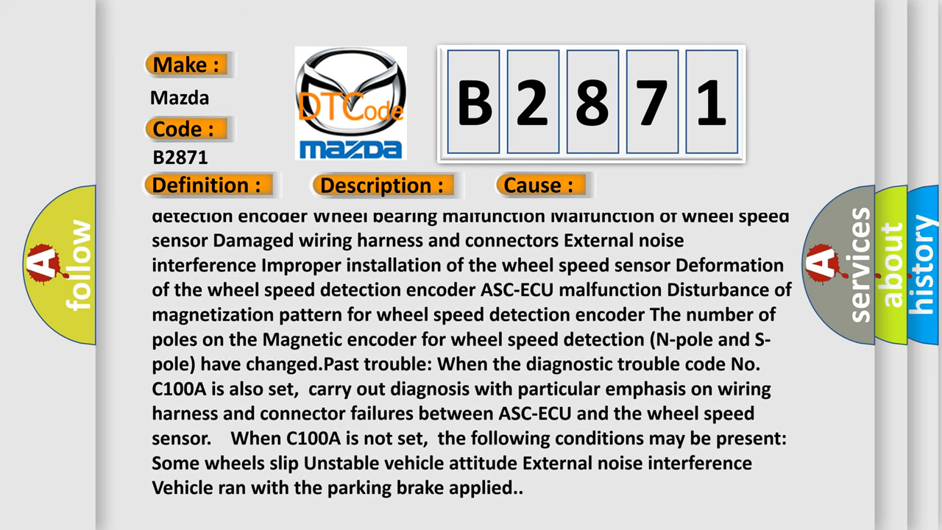
{"action": "scroll", "scroll_direction": "down", "scroll_amount": 3}
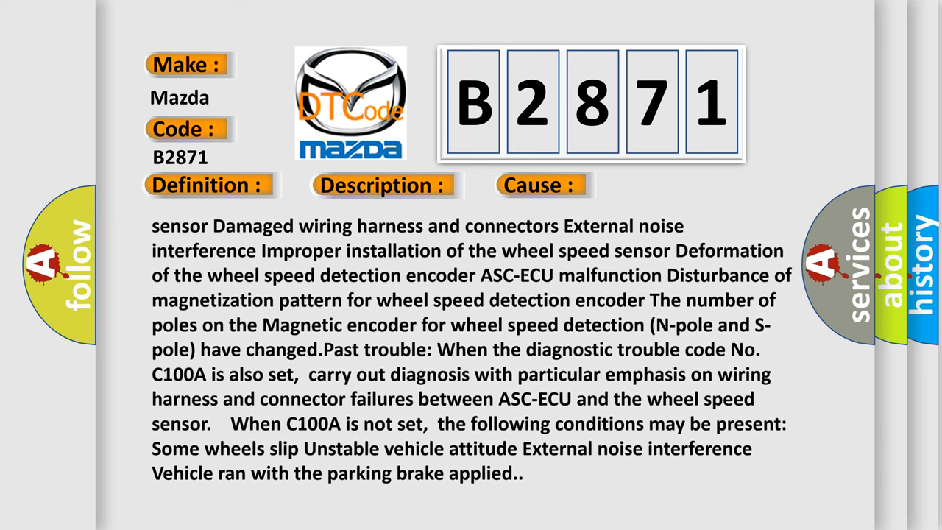
{"action": "scroll", "scroll_direction": "down", "scroll_amount": 3}
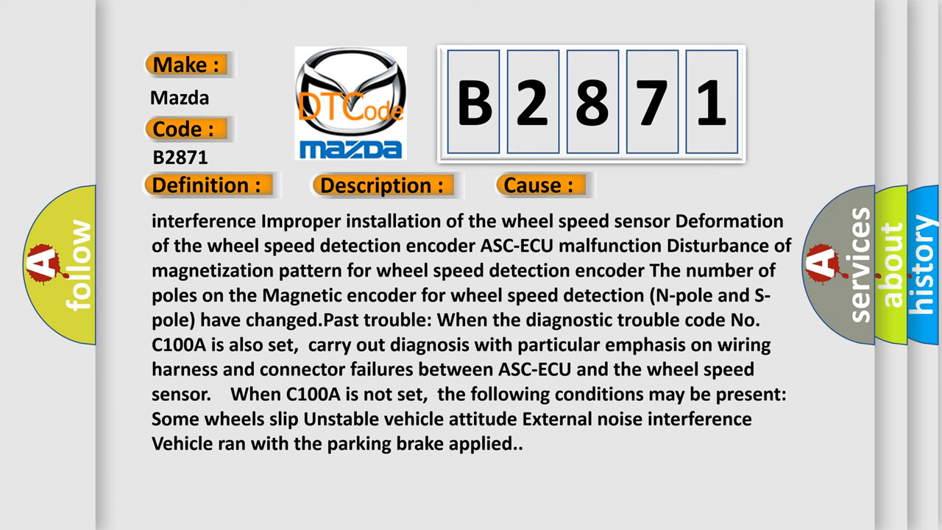
{"action": "scroll", "scroll_direction": "up", "scroll_amount": 3}
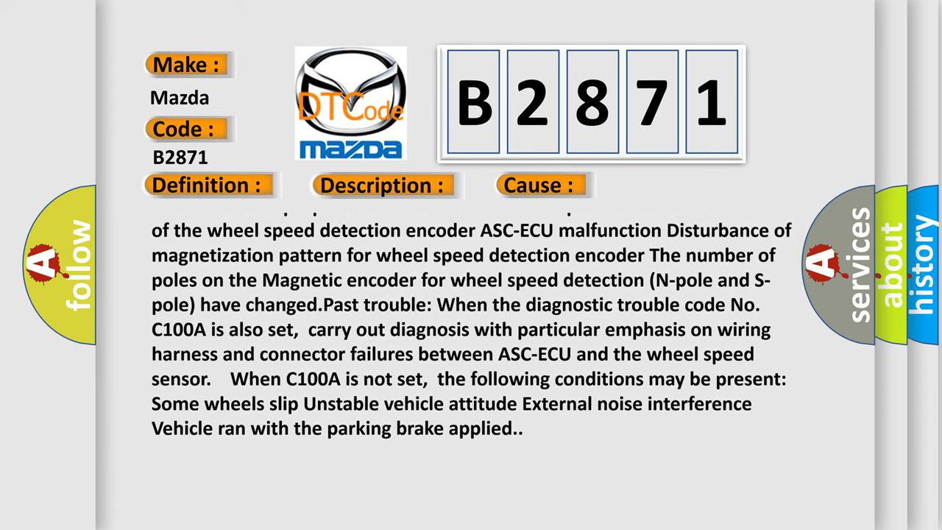
{"action": "scroll", "scroll_direction": "up", "scroll_amount": 3}
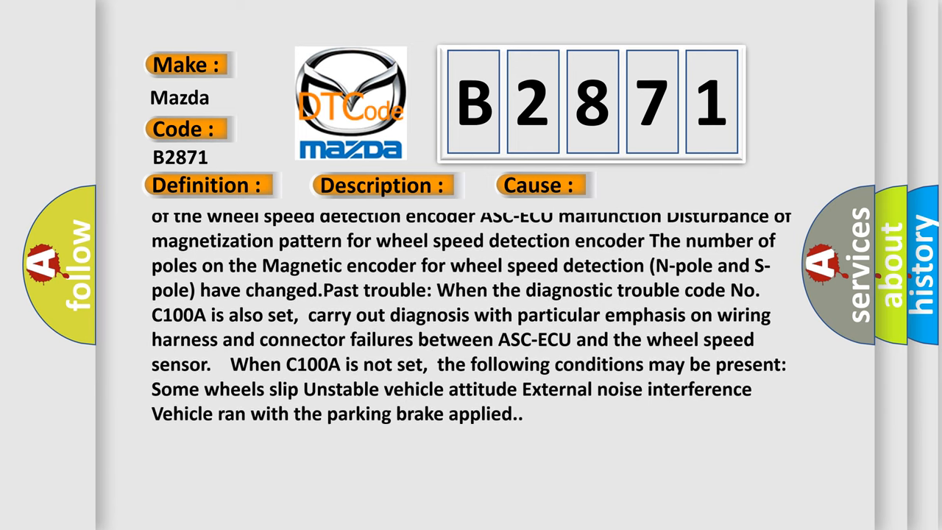
{"action": "scroll", "scroll_direction": "down", "scroll_amount": 3}
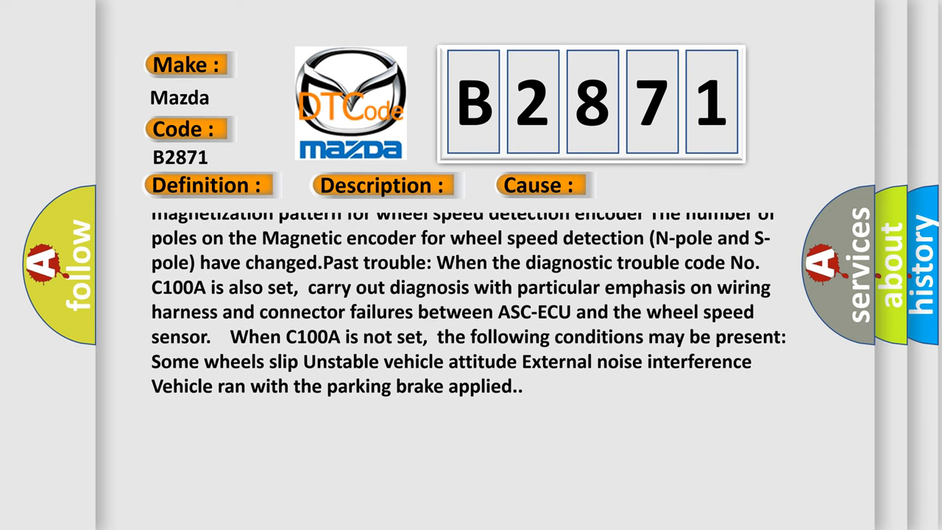
{"action": "scroll", "scroll_direction": "up", "scroll_amount": 3}
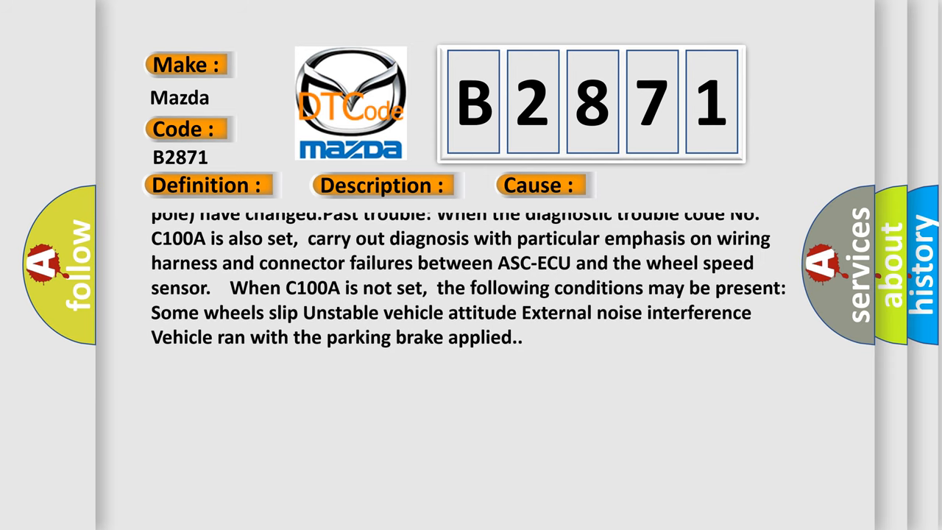
{"action": "scroll", "scroll_direction": "up", "scroll_amount": 3}
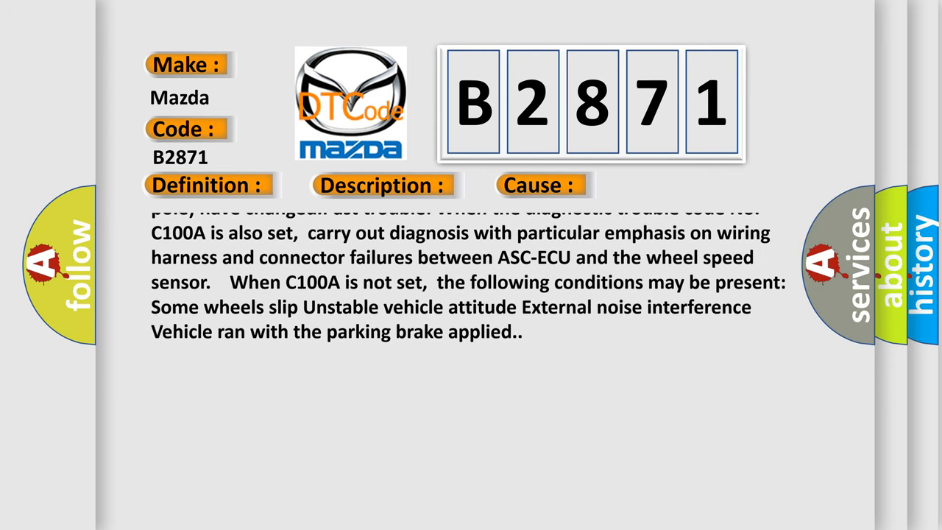